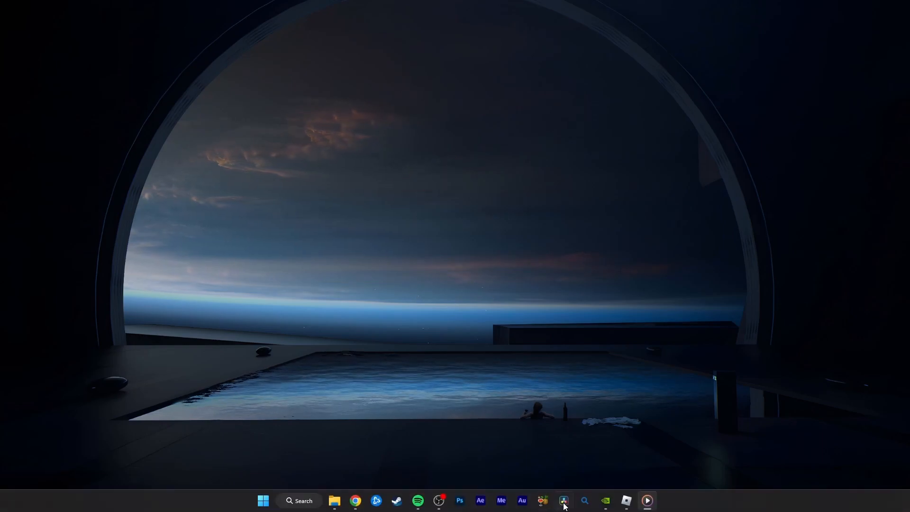
Launch Roblox from the taskbar and return to the Team Deathmatch spawn screen
click(562, 500)
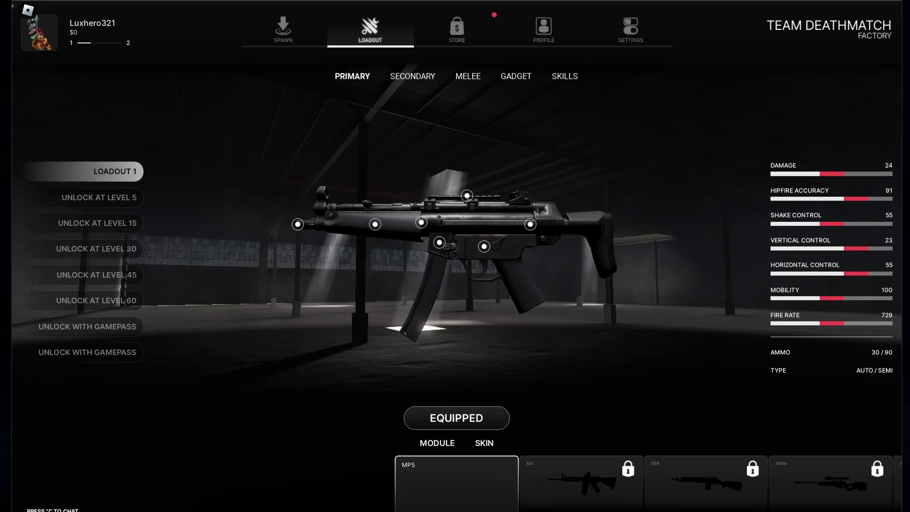
click(282, 28)
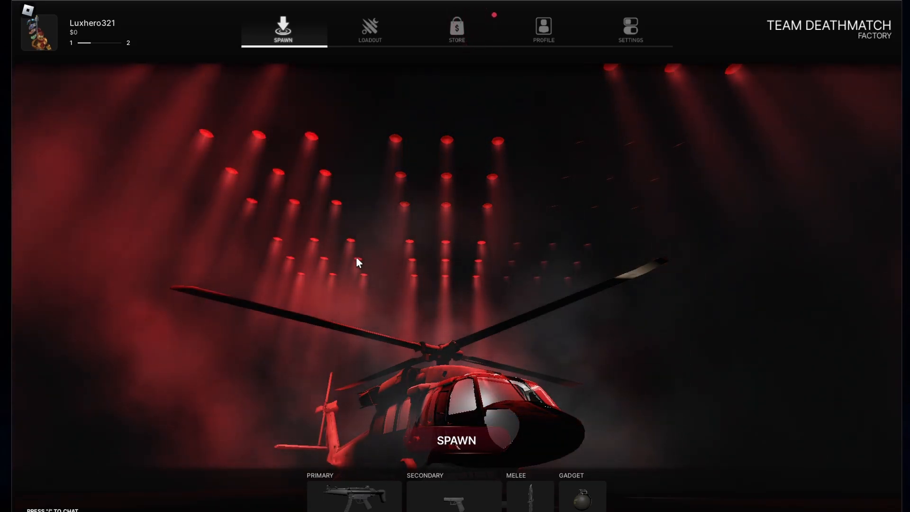
In the in-game settings, set Graphics Mode to Manual and Graphics Quality to four bars
key(Escape)
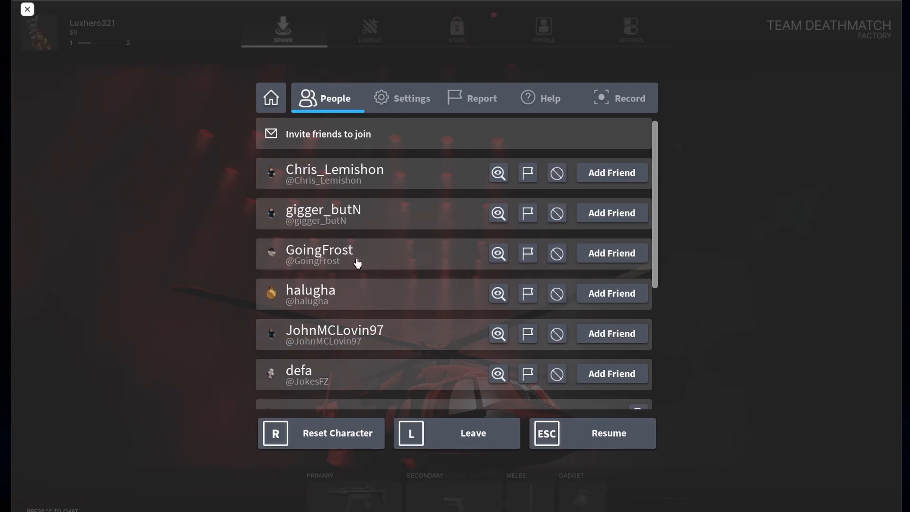
click(411, 98)
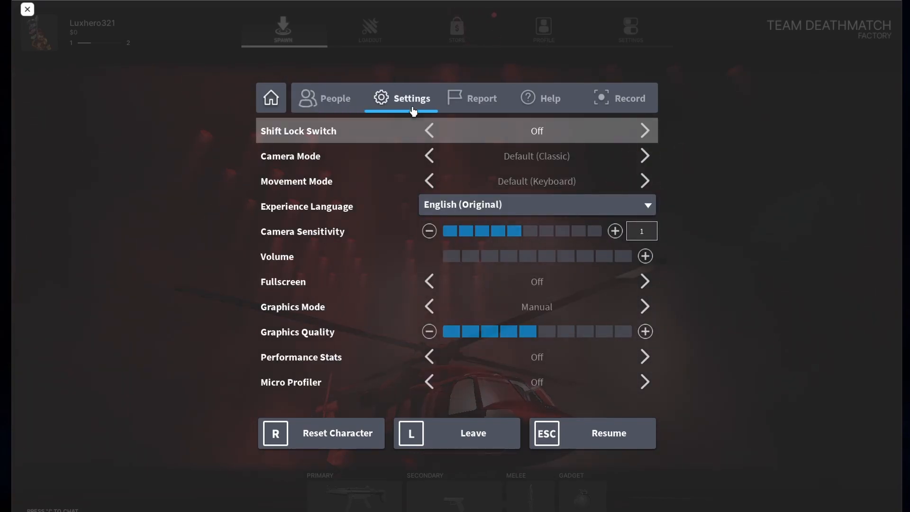
mouse_move(416, 218)
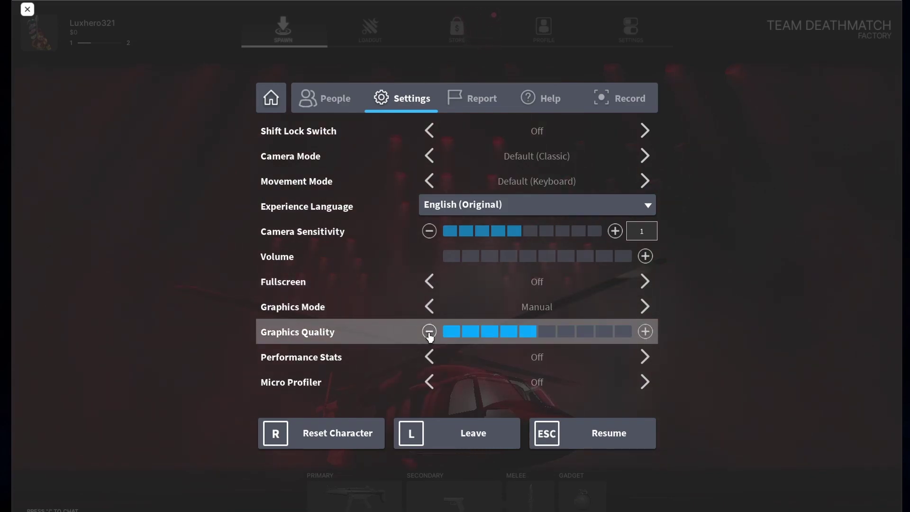
click(429, 332)
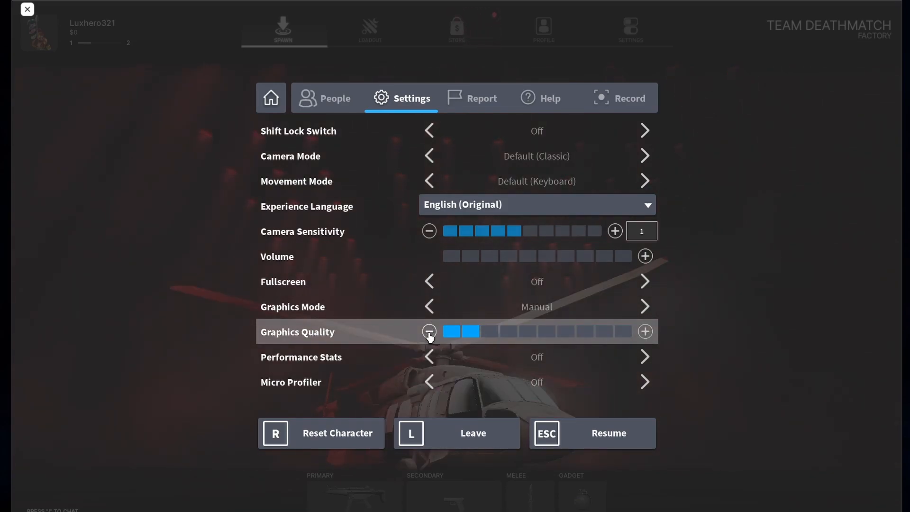
click(644, 331)
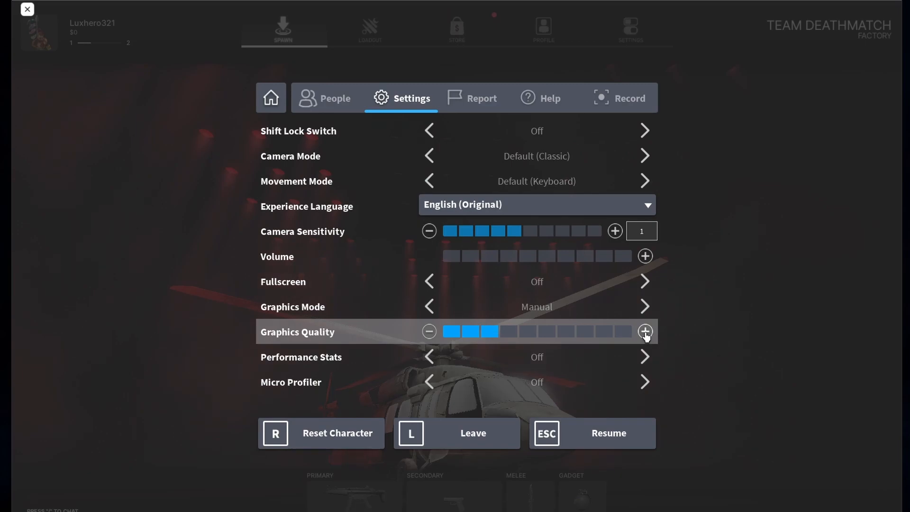
click(645, 332)
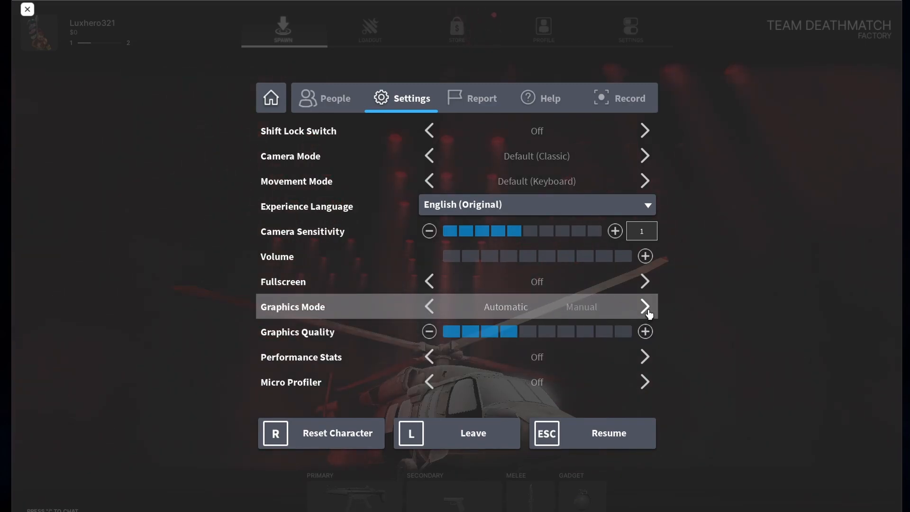
click(644, 307)
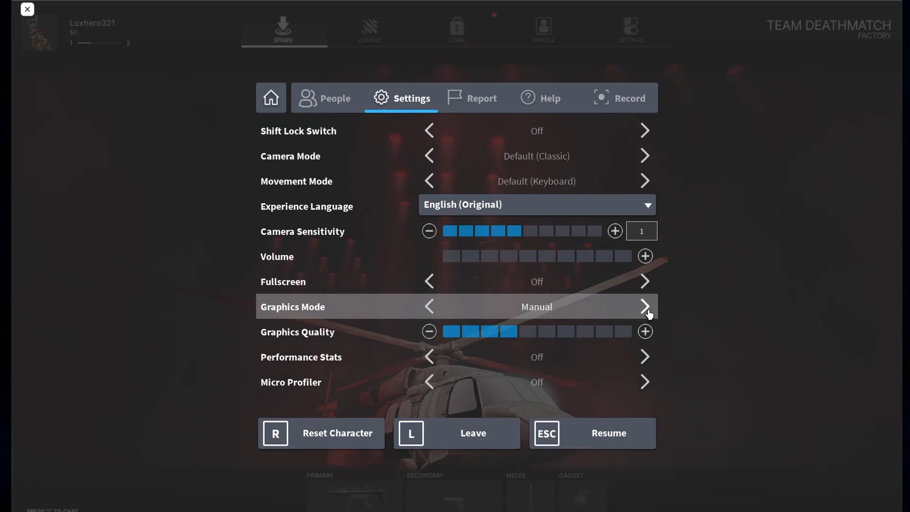
Turn Performance Stats on, resume the game, then search for Task Manager
click(644, 356)
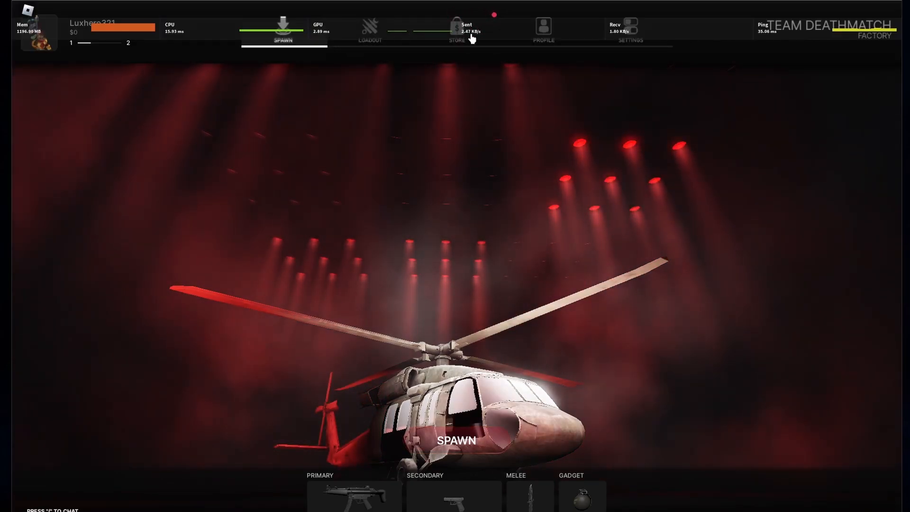
mouse_move(614, 30)
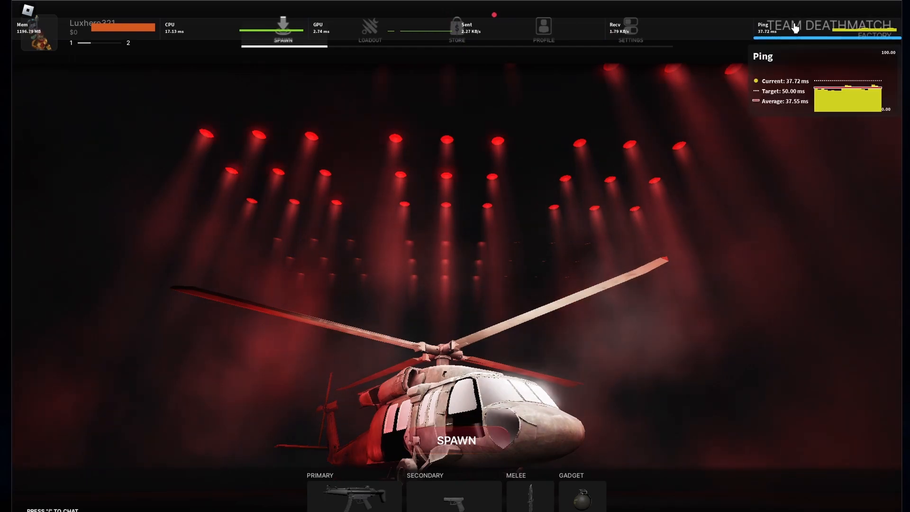
mouse_move(358, 34)
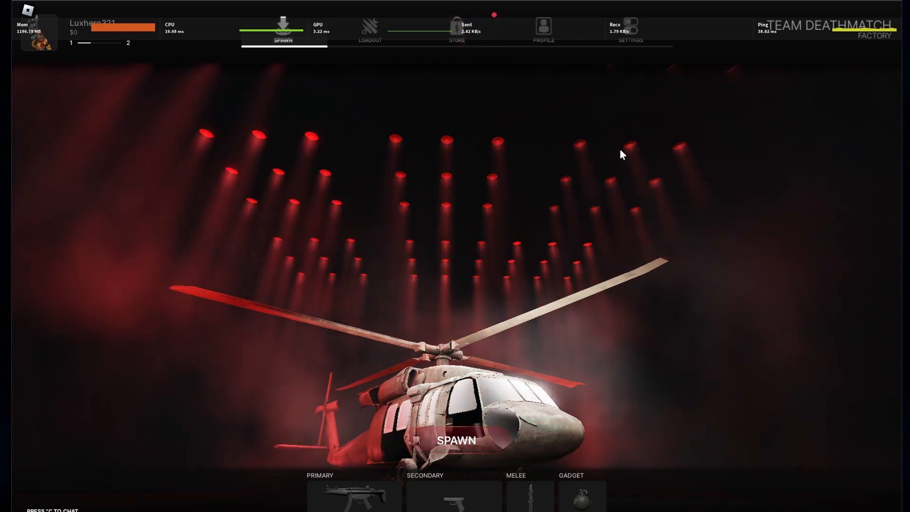
text(task Manager)
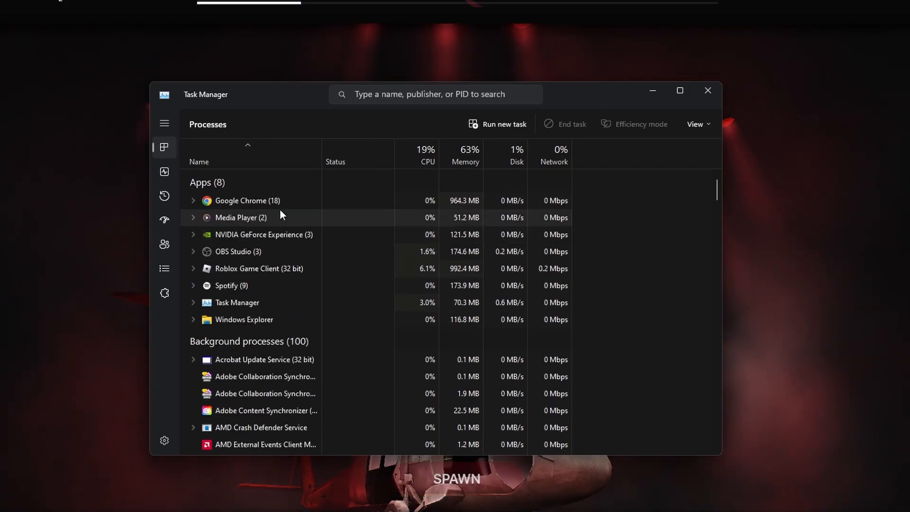
Show Roblox Game Client in Task Manager's Details view as RobloxPlayerBeta.exe
right_click(265, 268)
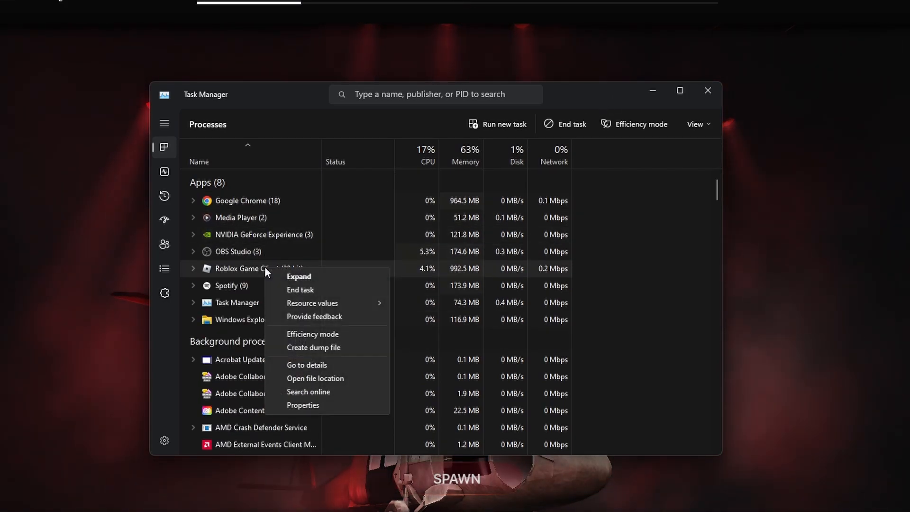
click(307, 365)
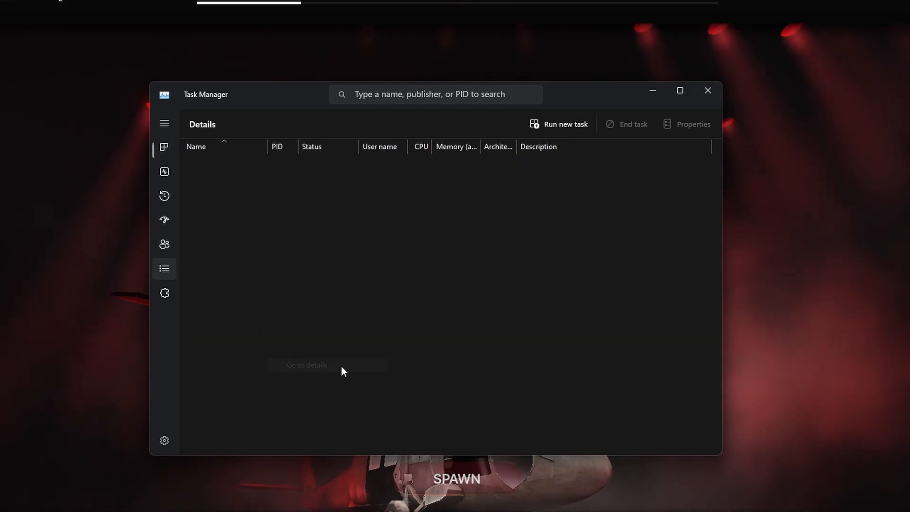
click(228, 241)
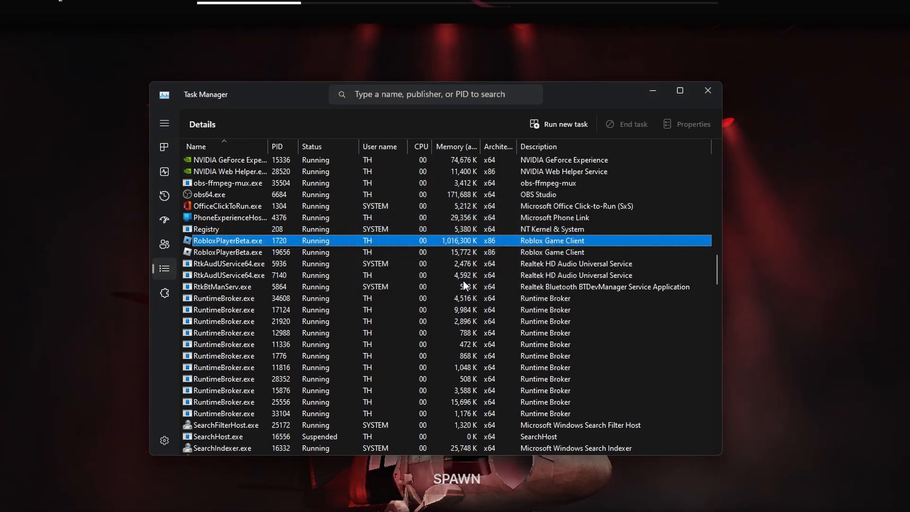
mouse_move(343, 178)
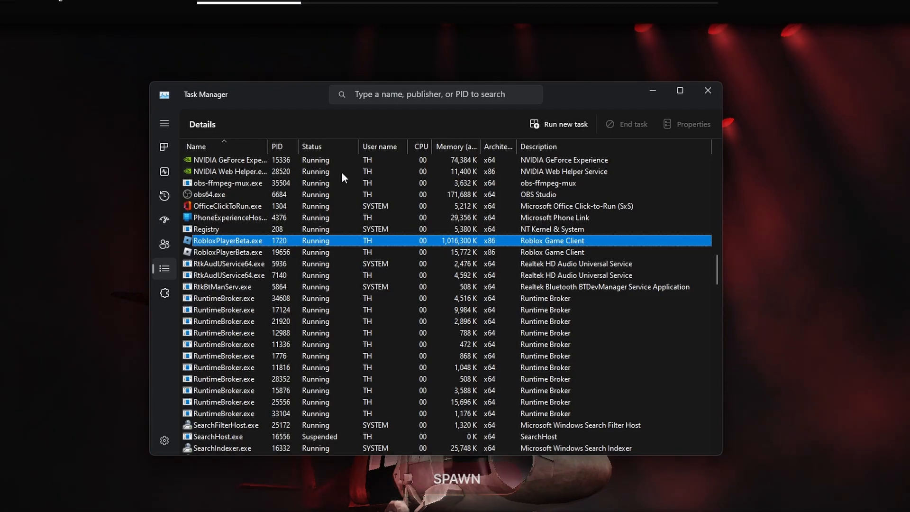
Return to the Processes list and inspect context menus for Google Chrome and other entries
click(164, 123)
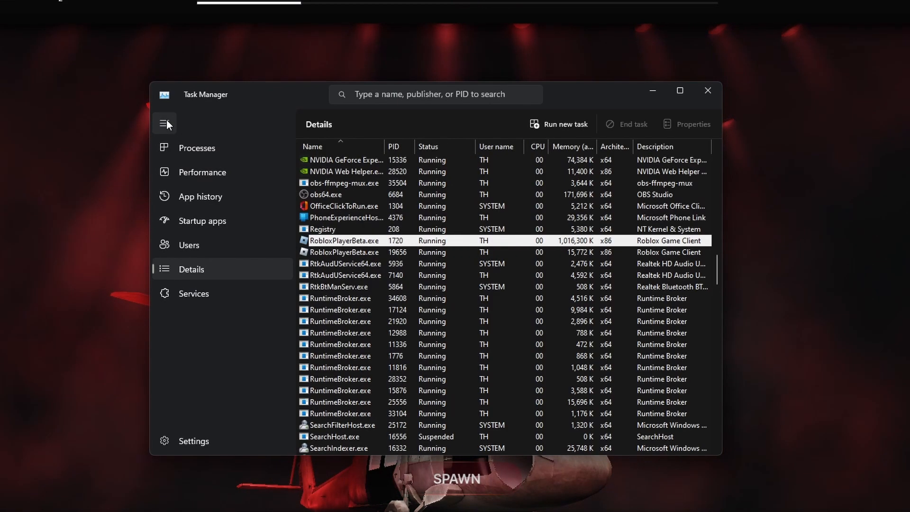
click(197, 148)
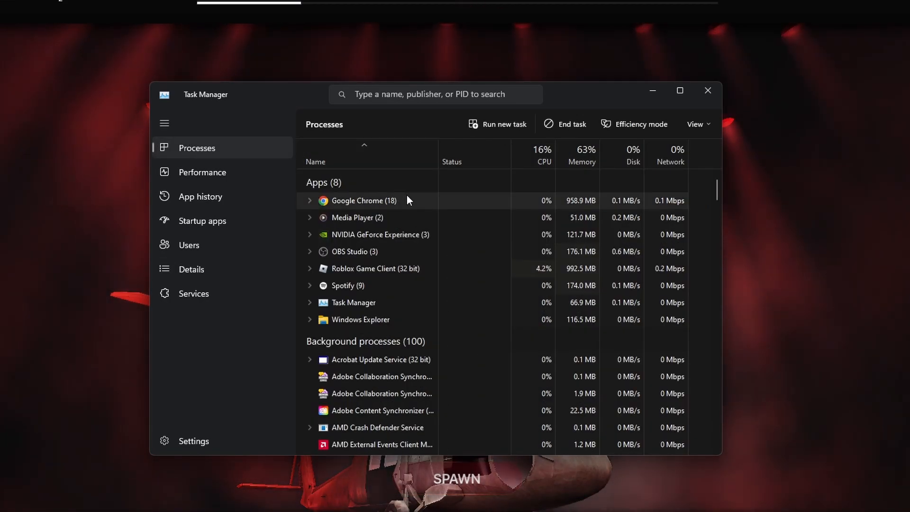
right_click(364, 201)
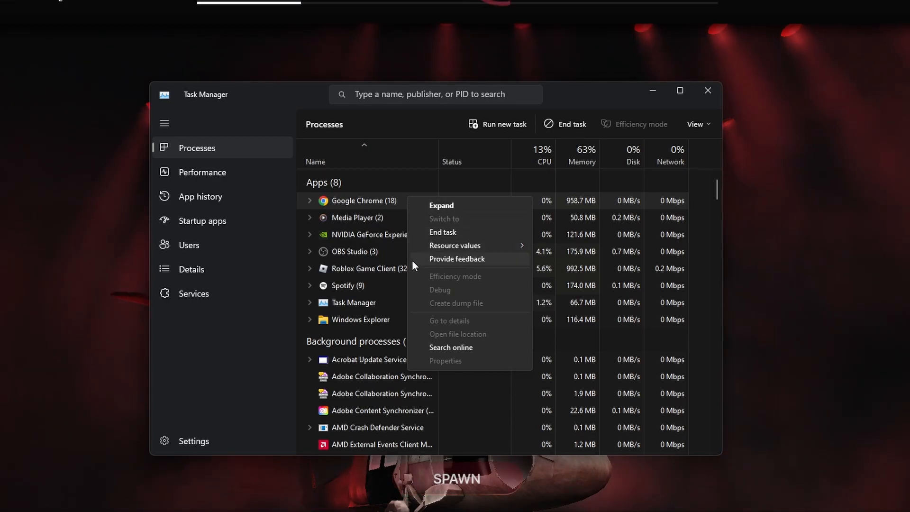
right_click(353, 252)
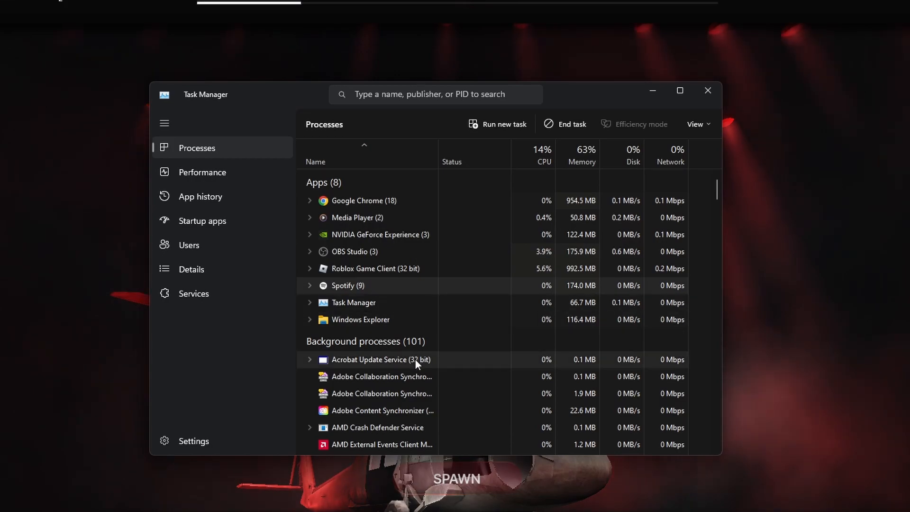
right_click(382, 355)
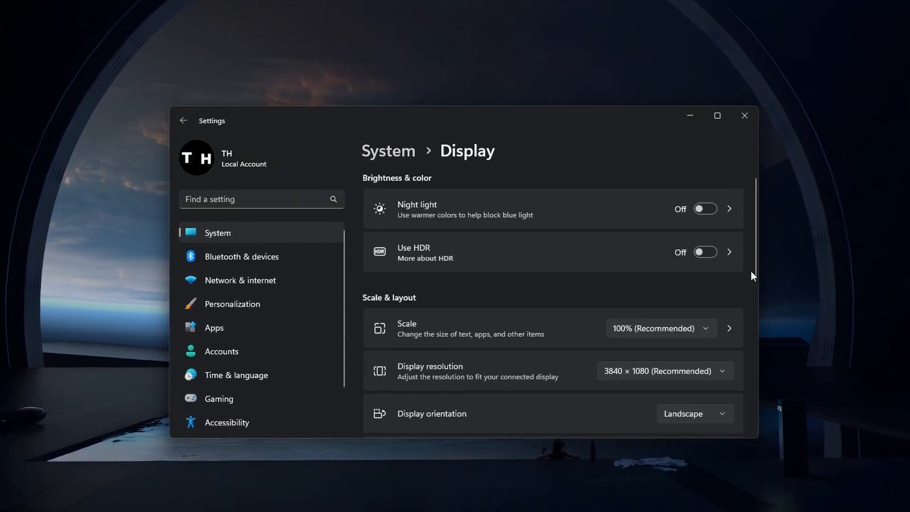
Review the Display resolution options and keep 3840 × 1080 (Recommended)
scroll(down, 3)
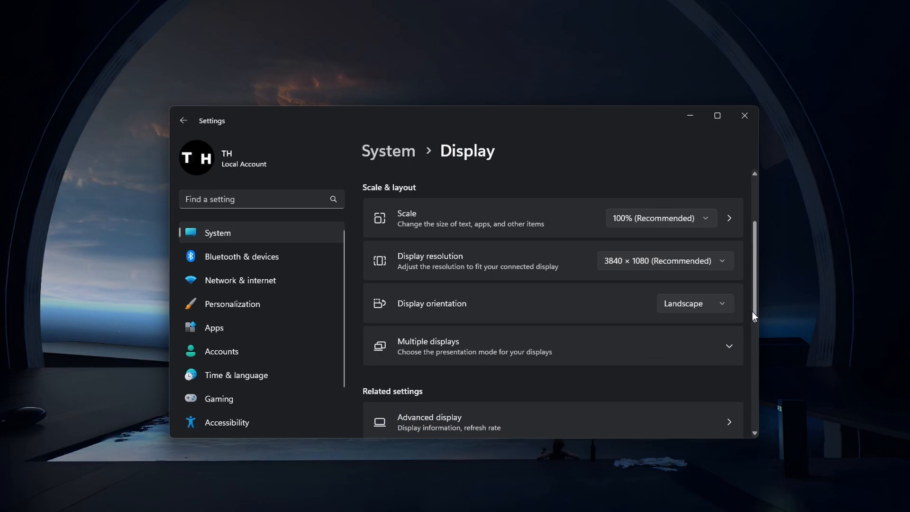
mouse_move(745, 278)
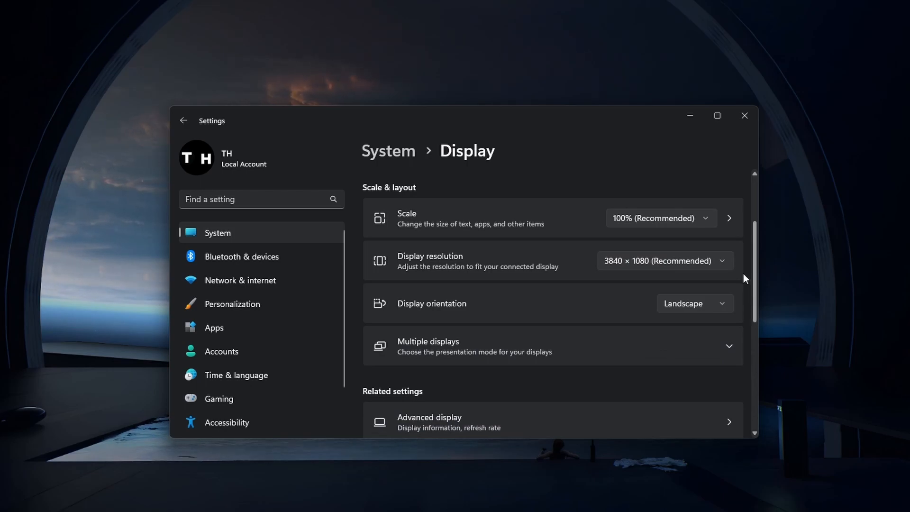
click(665, 261)
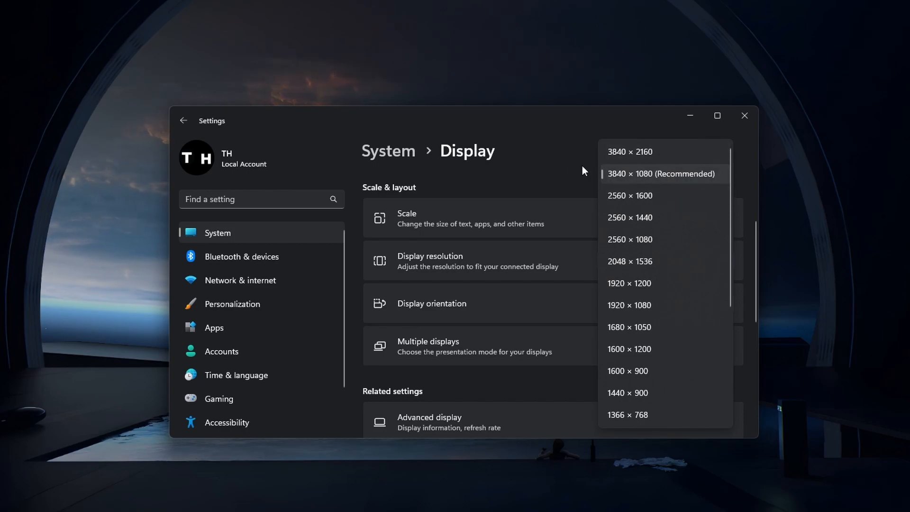
click(662, 173)
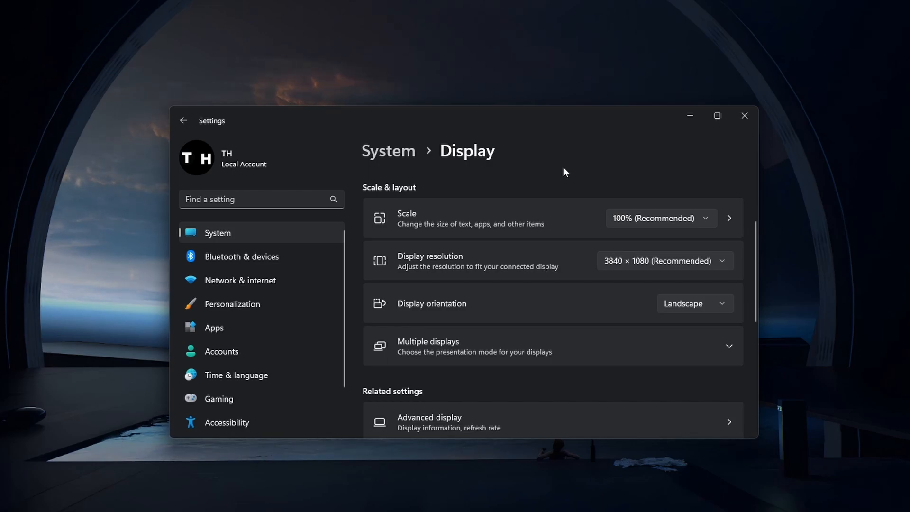
mouse_move(560, 214)
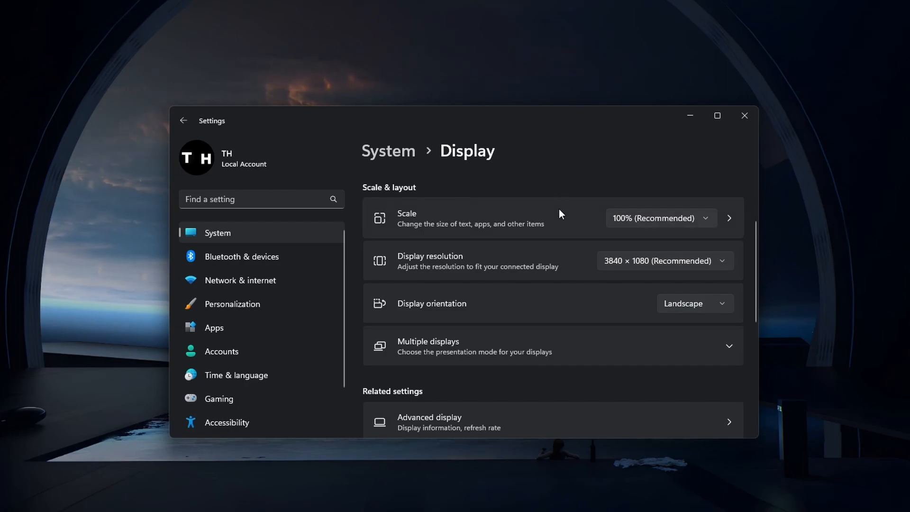
click(447, 422)
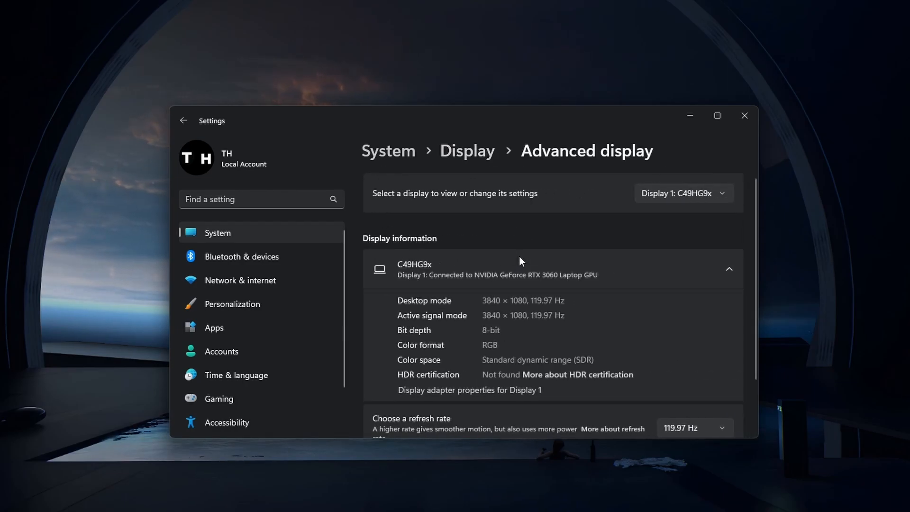
click(694, 427)
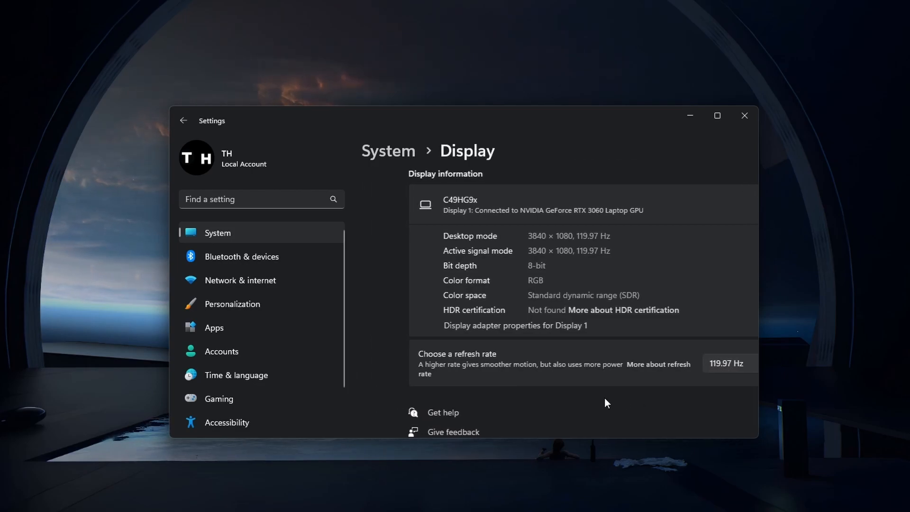
scroll(down, 3)
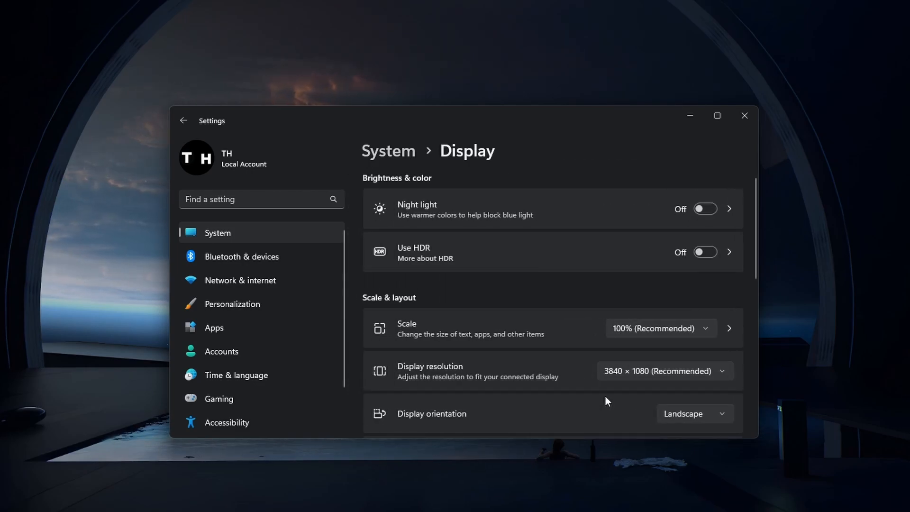
scroll(down, 3)
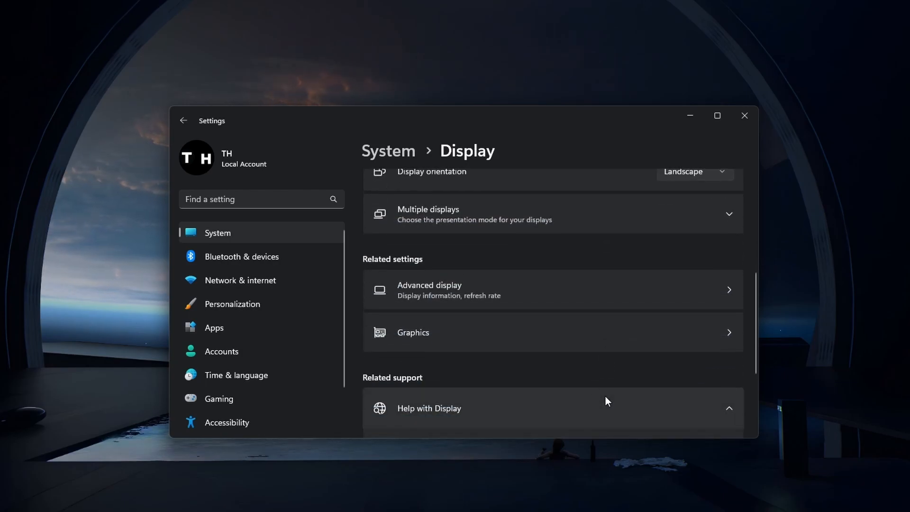
click(413, 333)
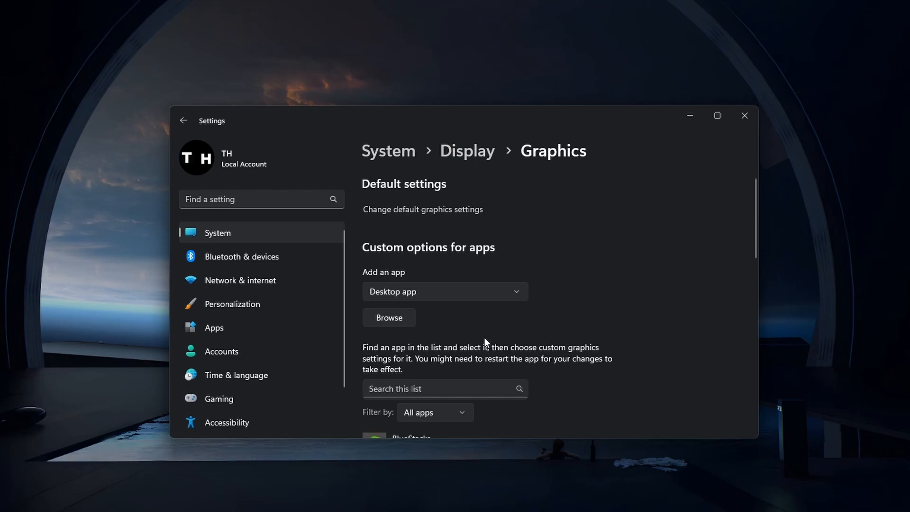
Under Add an app on the Graphics page, browse for a desktop app
scroll(down, 3)
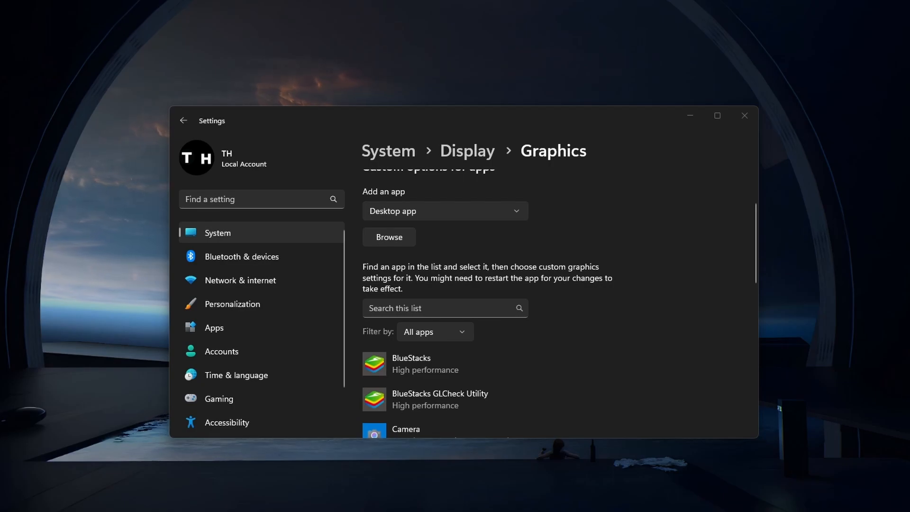
mouse_move(425, 262)
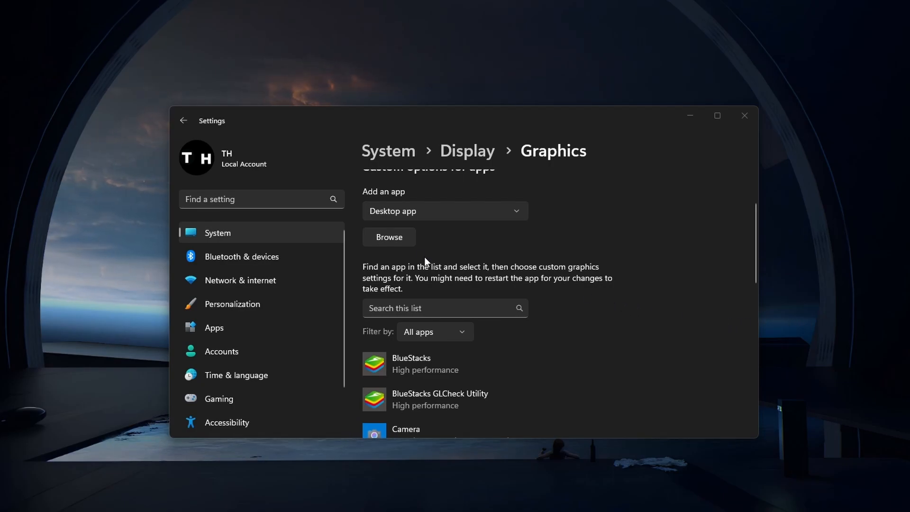
click(388, 237)
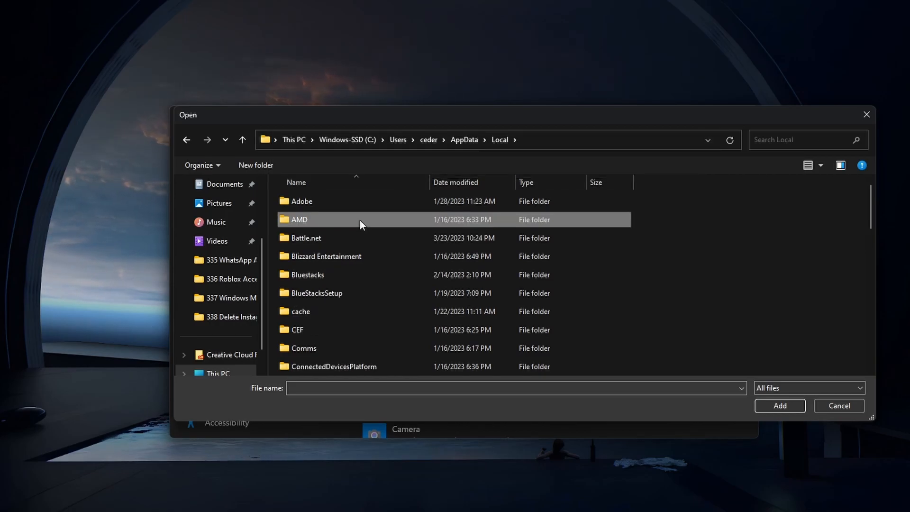
Navigate to Roblox\Versions\version-1720baa3c1c34d9c to add RobloxPlayerBeta.exe to the graphics list
double_click(318, 220)
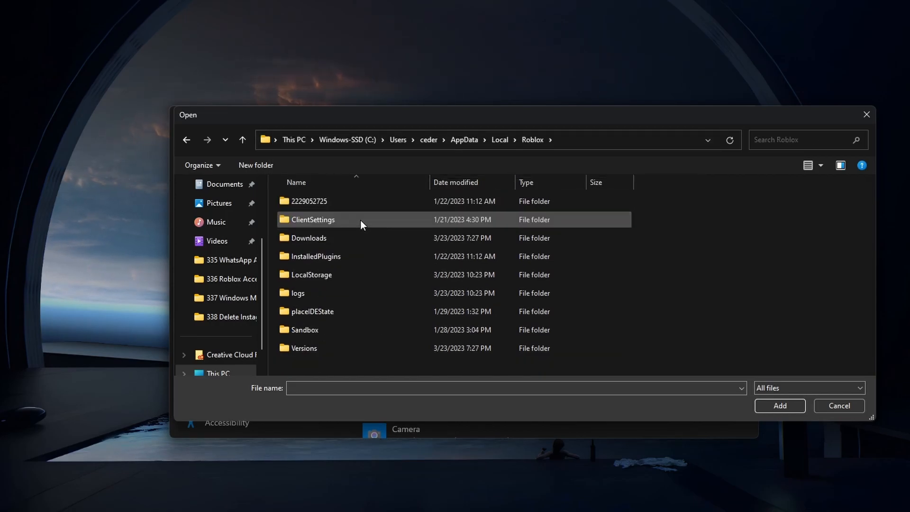
double_click(303, 347)
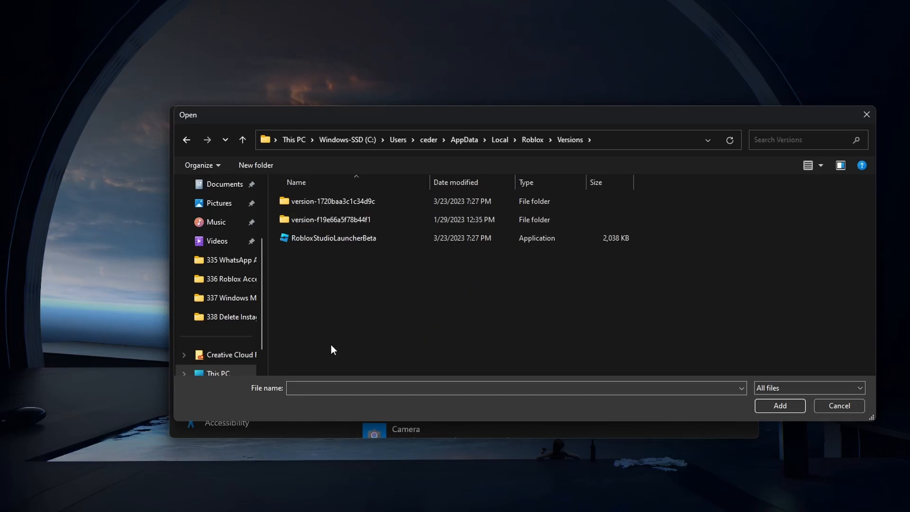
double_click(334, 201)
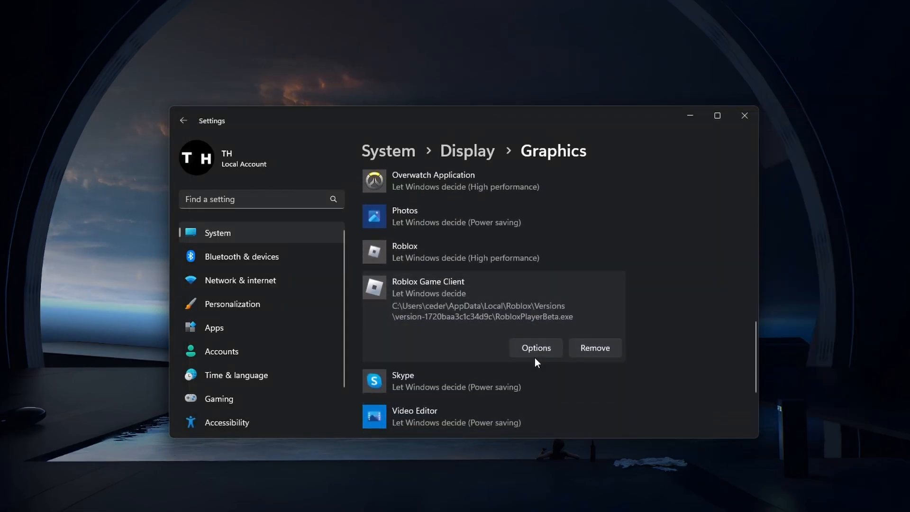
Set Roblox Game Client to High performance on the NVIDIA RTX 3060 and save
click(536, 347)
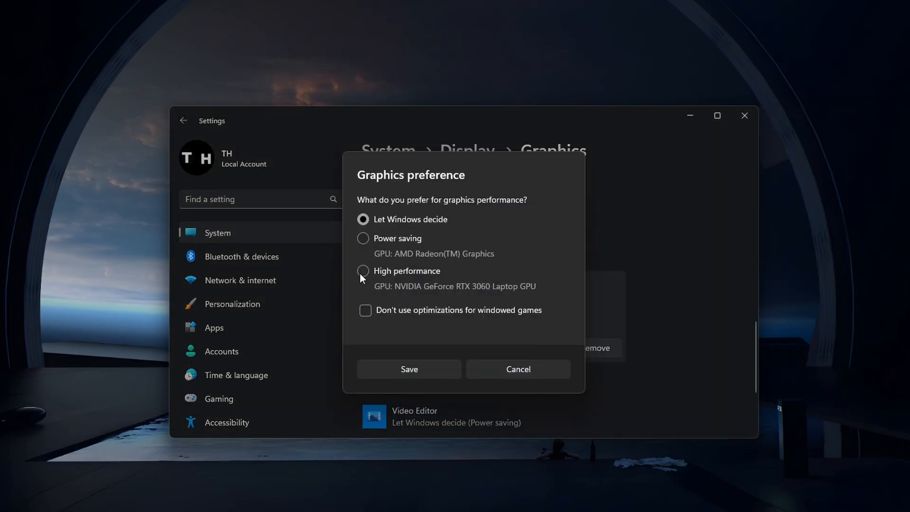
click(362, 271)
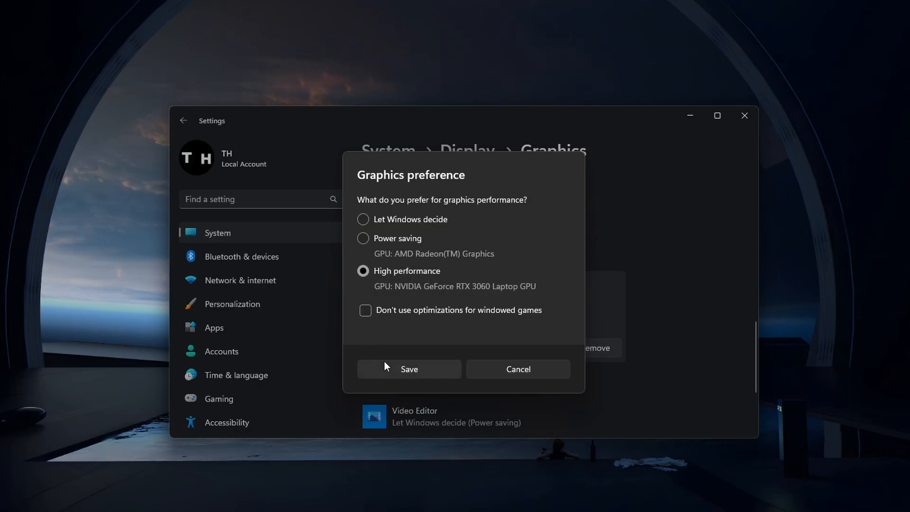
click(409, 369)
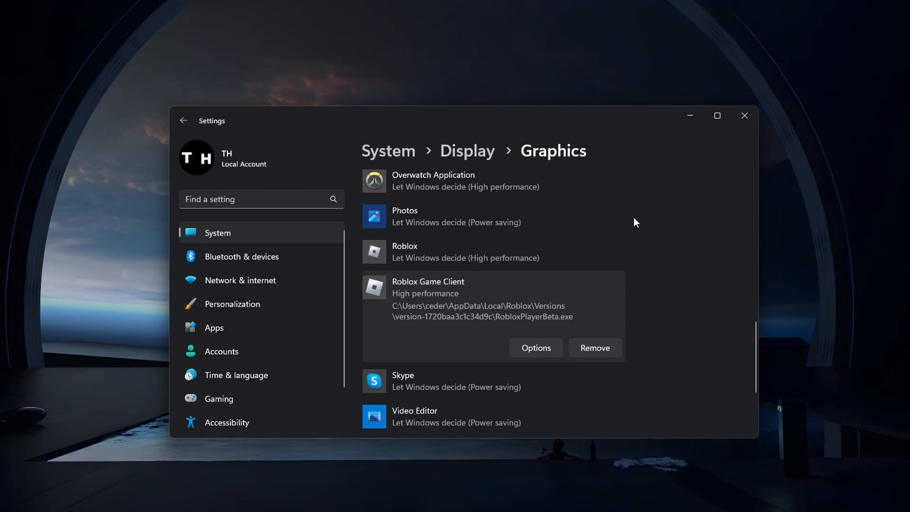
click(219, 398)
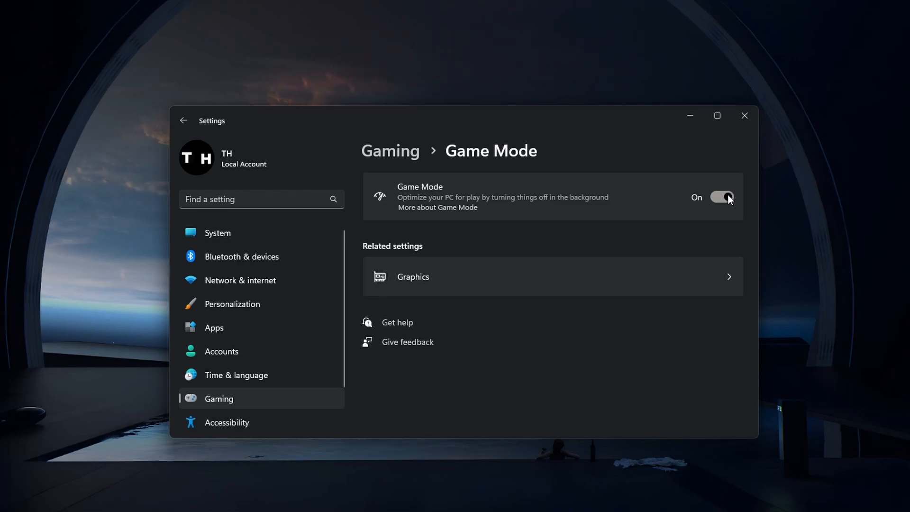
Scroll the Game Mode page with Game Mode switched on
scroll(down, 3)
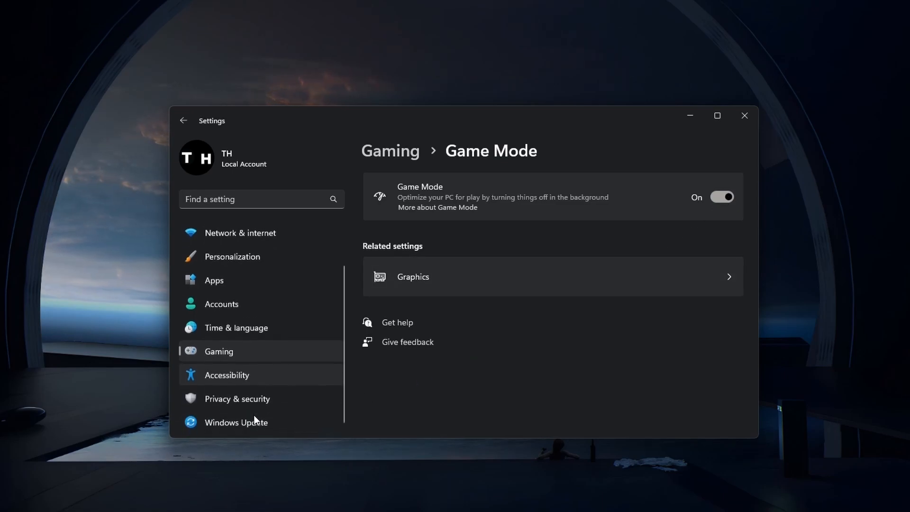
Check Windows Update for new updates; it reports the PC is up to date
click(236, 422)
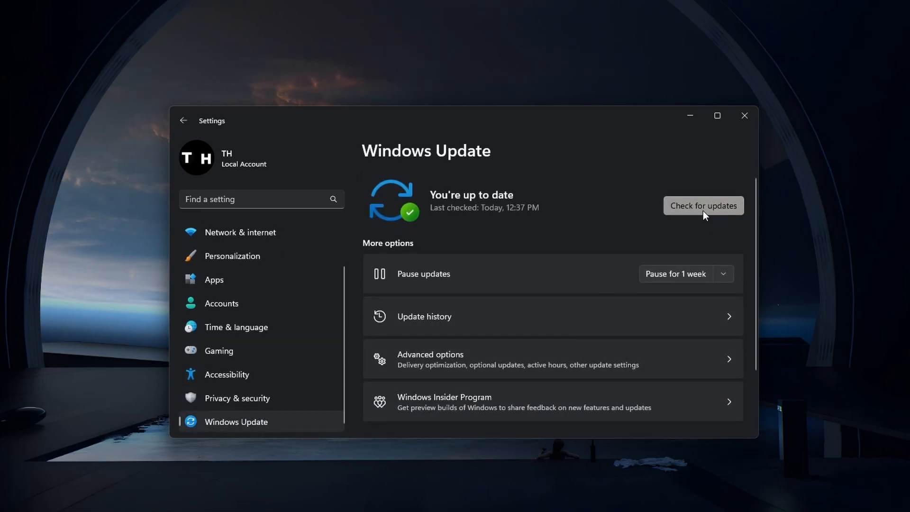
click(703, 204)
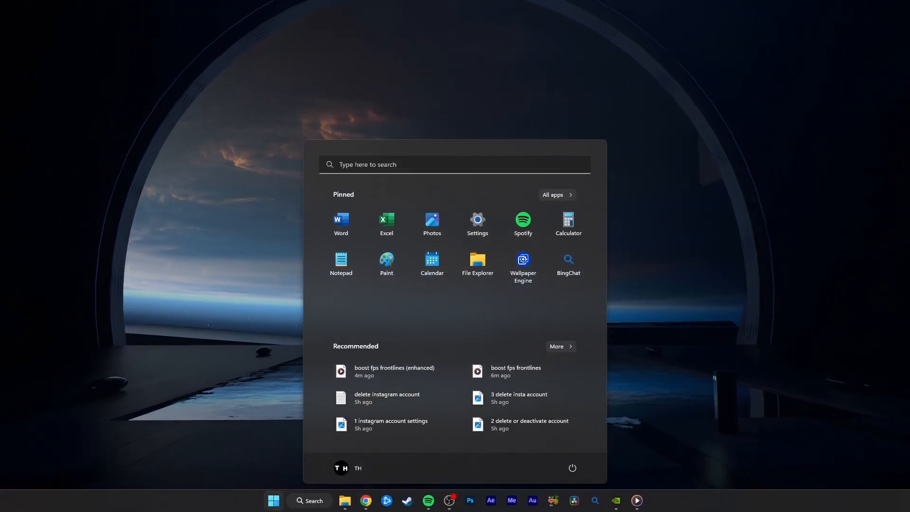
Search Start for 'geforce Experience' and launch the GeForce Experience app
text(geforce Experience)
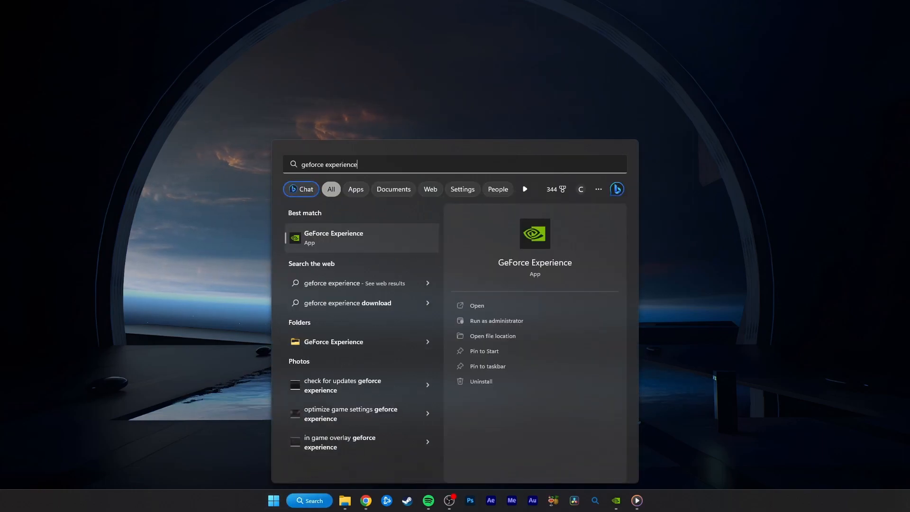
click(334, 237)
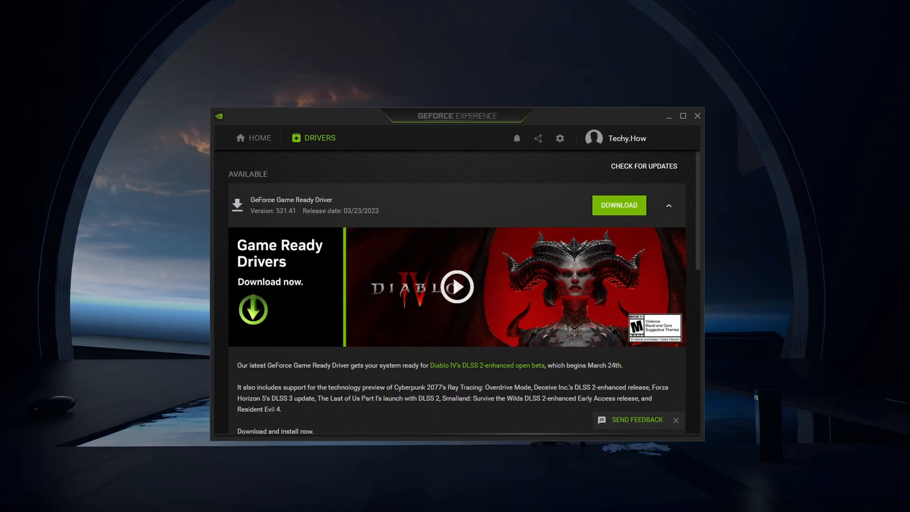
mouse_move(675, 256)
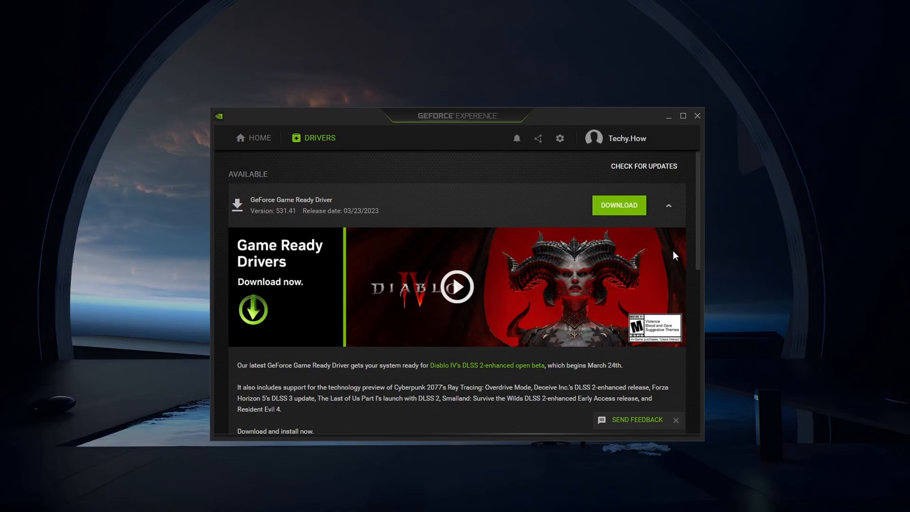
mouse_move(604, 219)
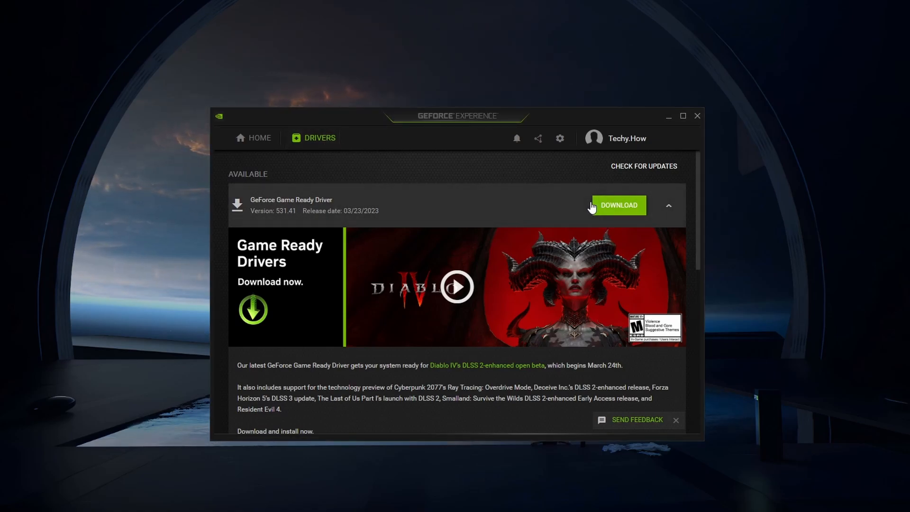
mouse_move(603, 216)
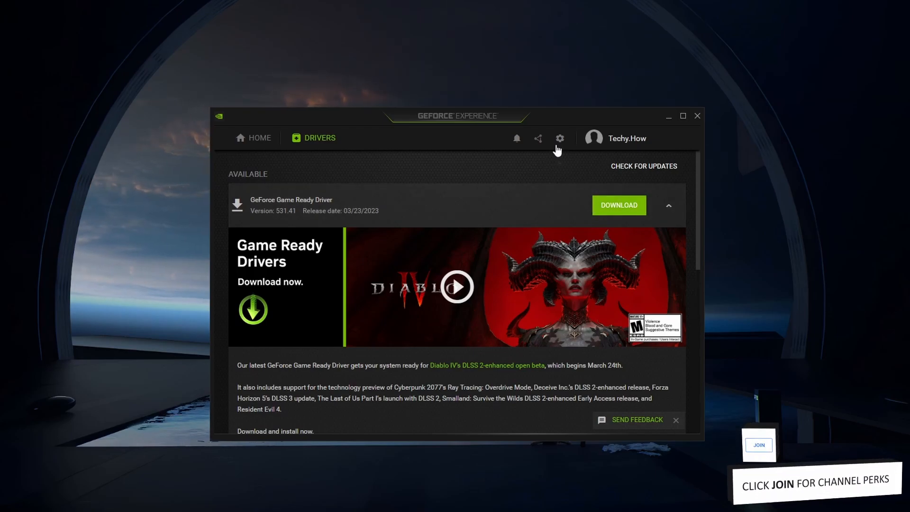
View GeForce Experience settings down to My Rig, showing installed driver 527.56
click(559, 138)
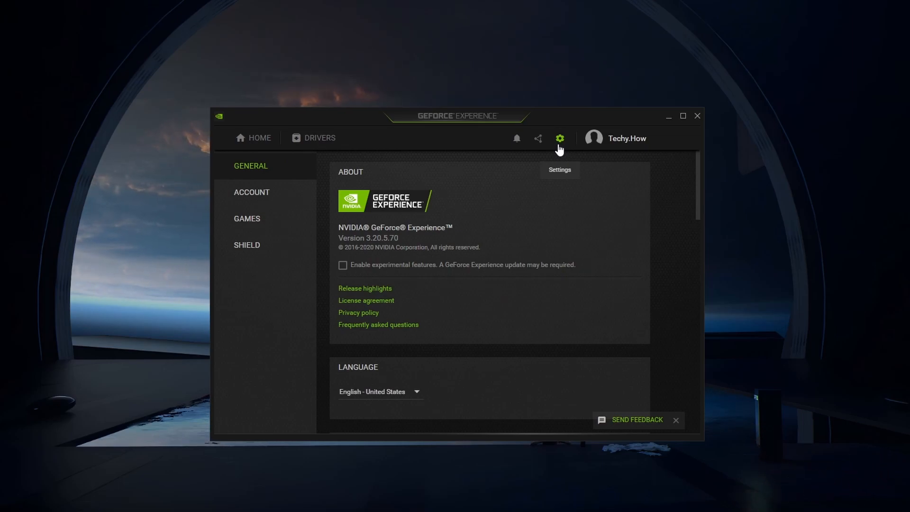
mouse_move(485, 227)
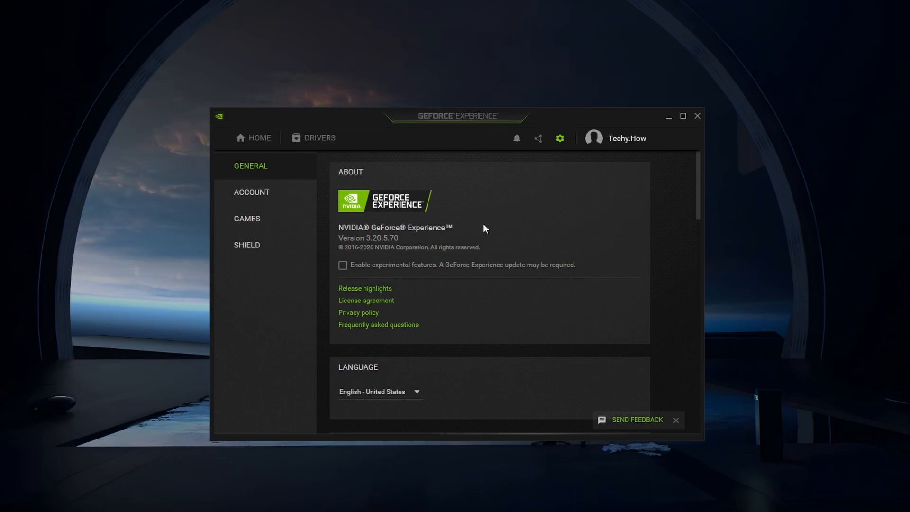
mouse_move(699, 211)
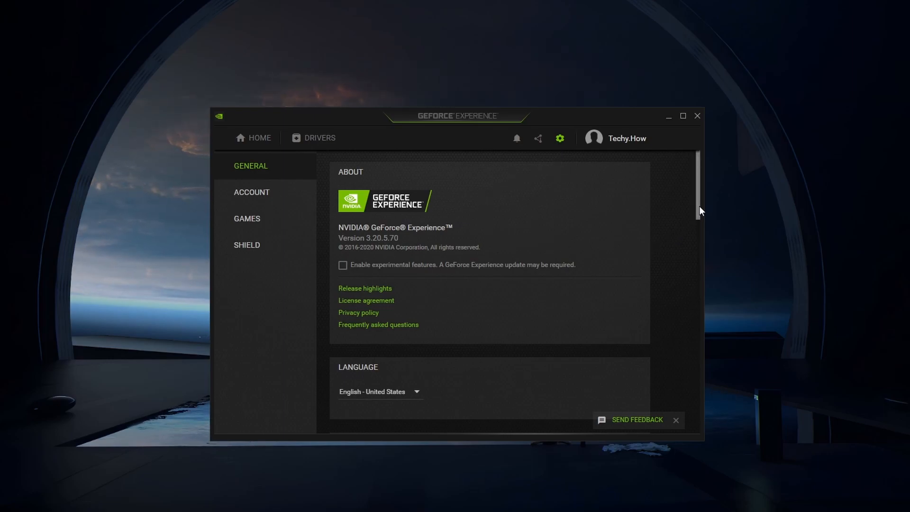
scroll(down, 3)
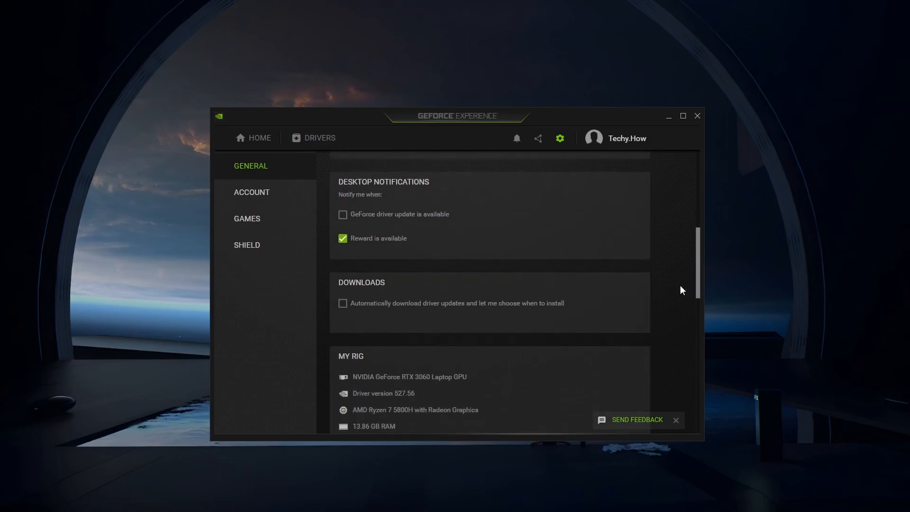
scroll(down, 3)
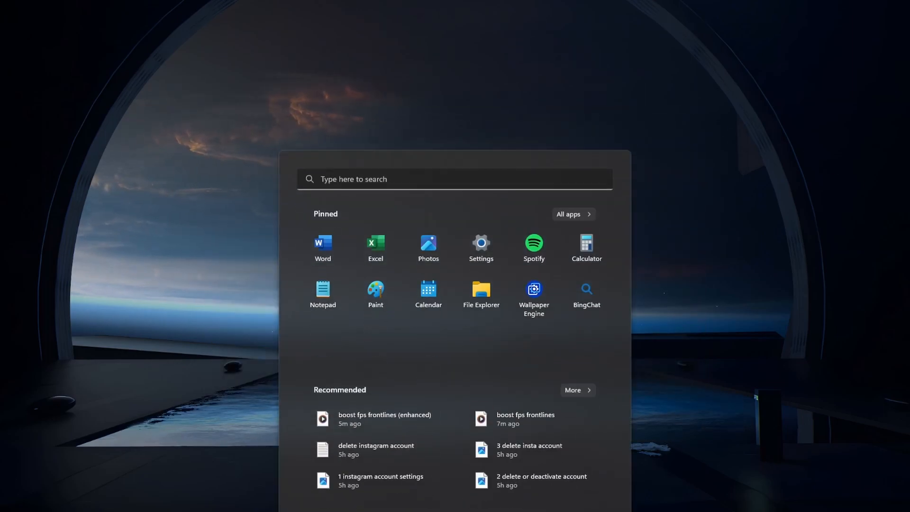
Search Start for 'device Manager' and launch Device Manager
text(device Manager)
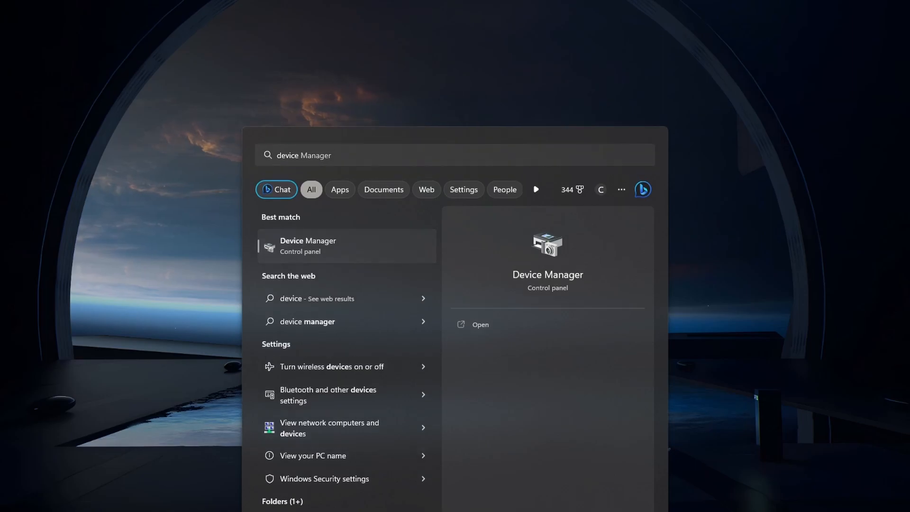
click(307, 245)
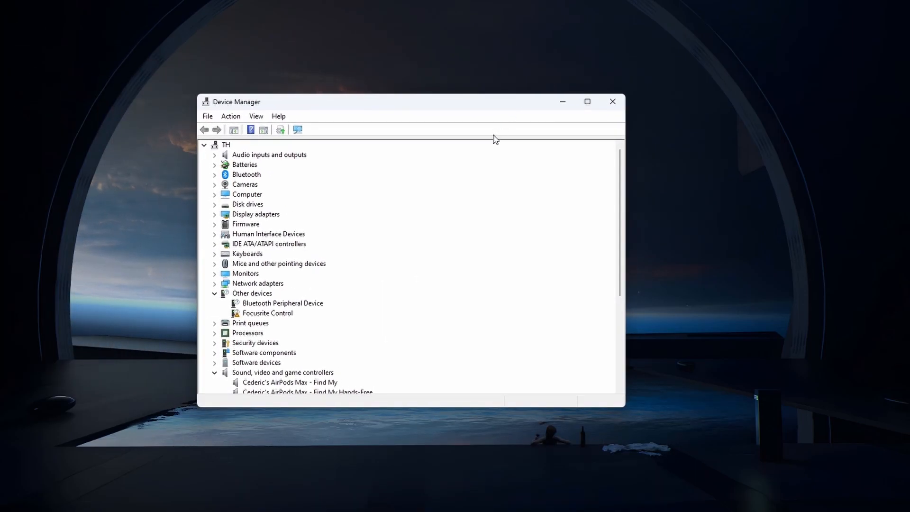
Expand Disk drives and other categories and browse the device tree
click(214, 204)
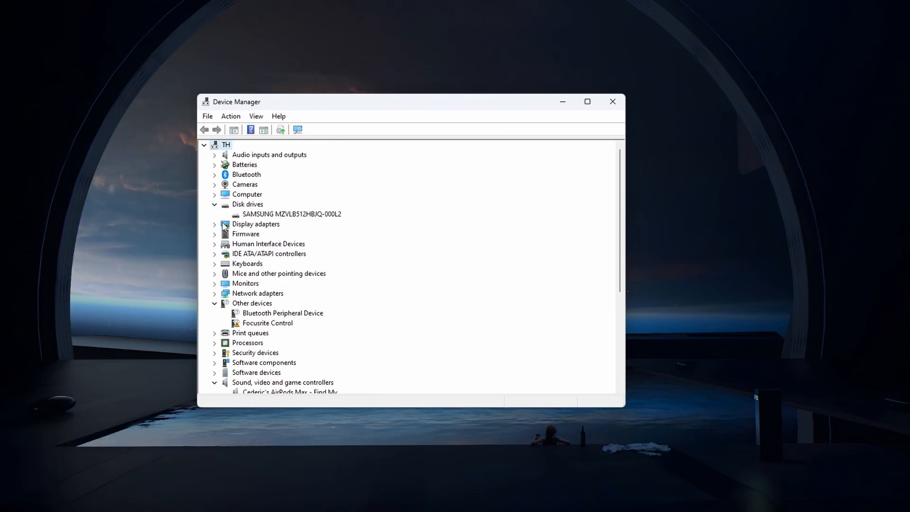
click(214, 224)
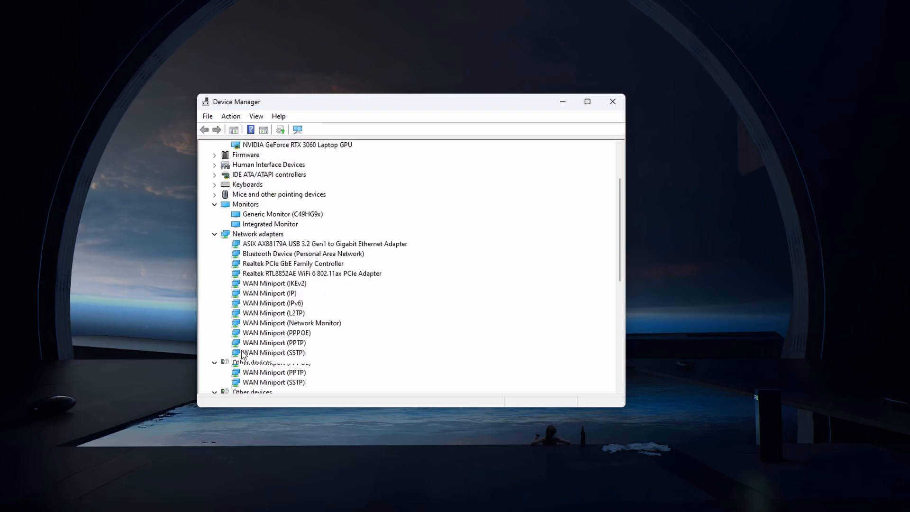
scroll(down, 3)
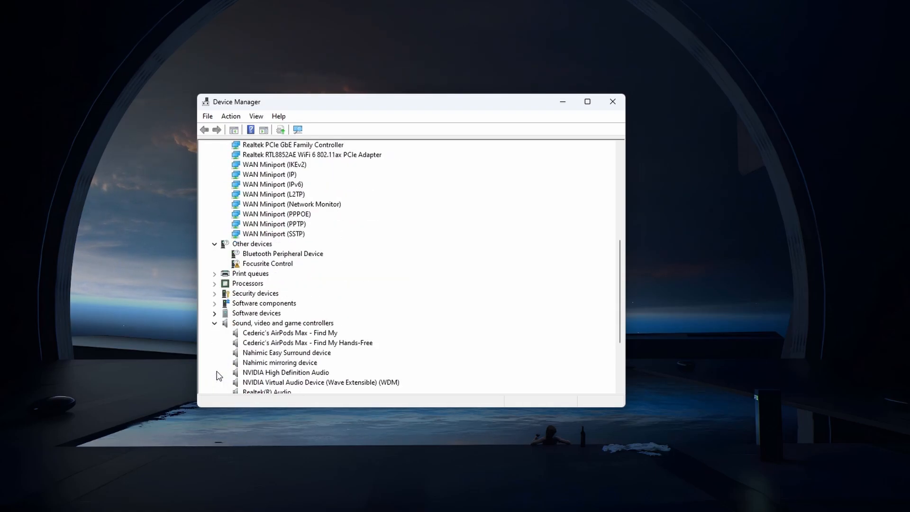
scroll(down, 3)
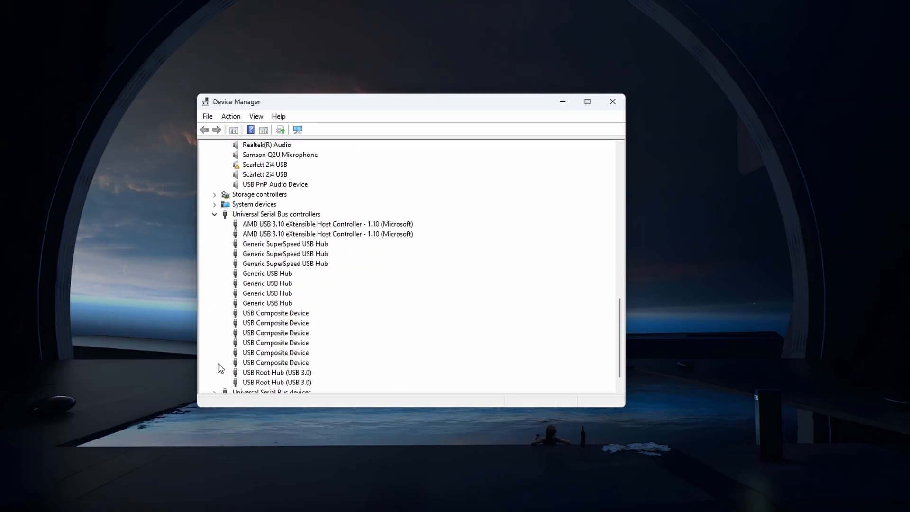
scroll(up, 3)
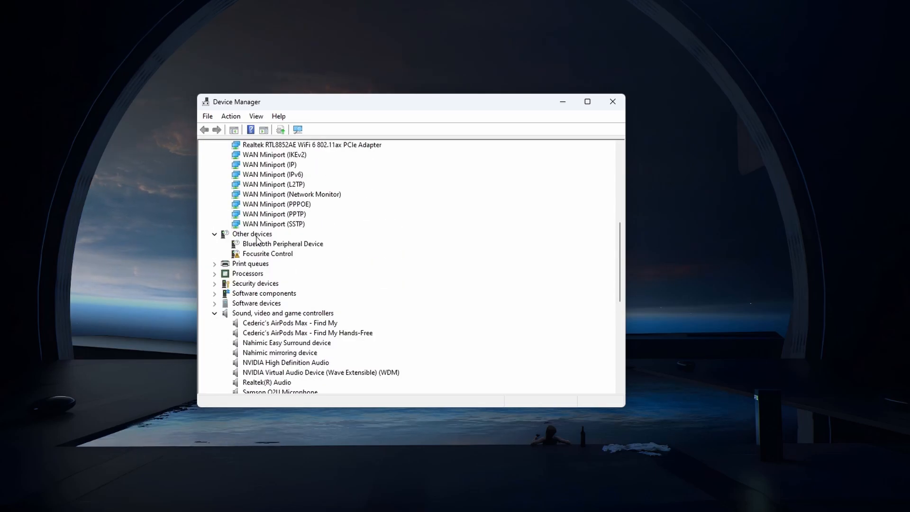